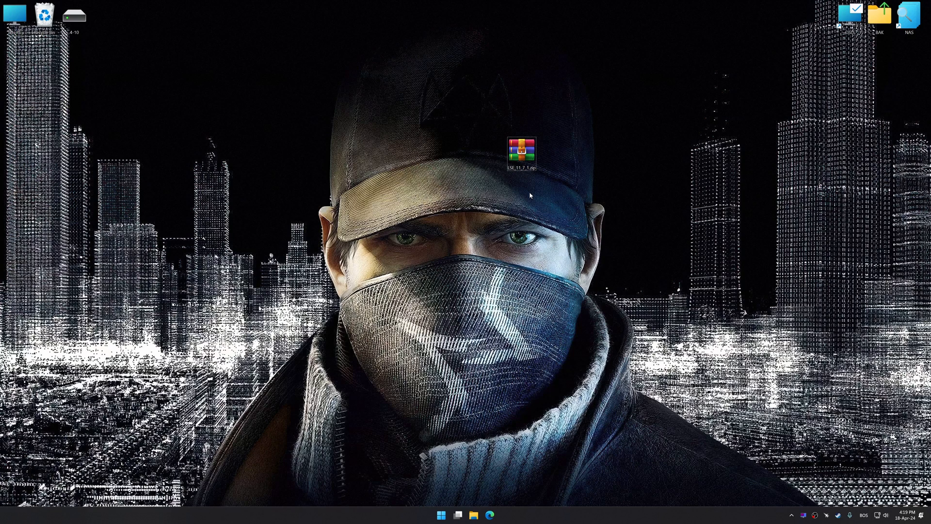
Extract the LSE zip from the desktop and install Low Specs Experience v11.7.1
right_click(521, 151)
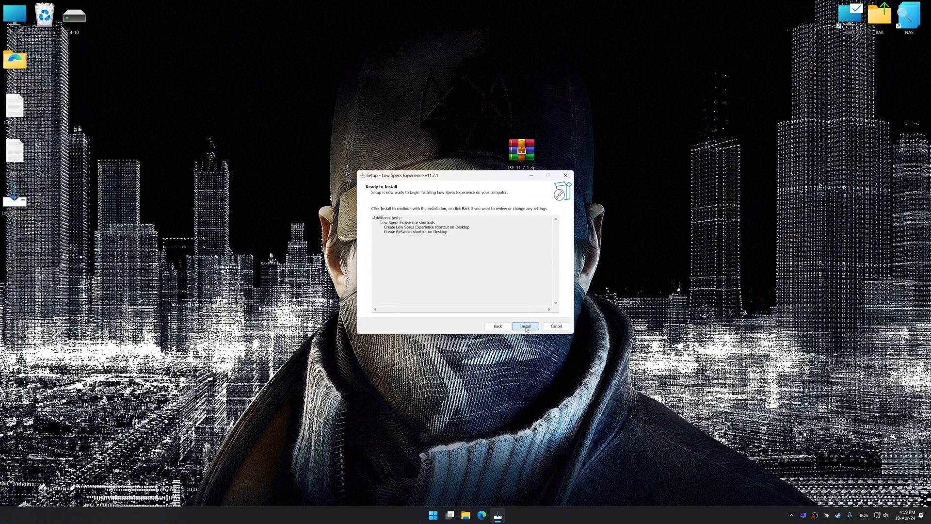
left_click(524, 326)
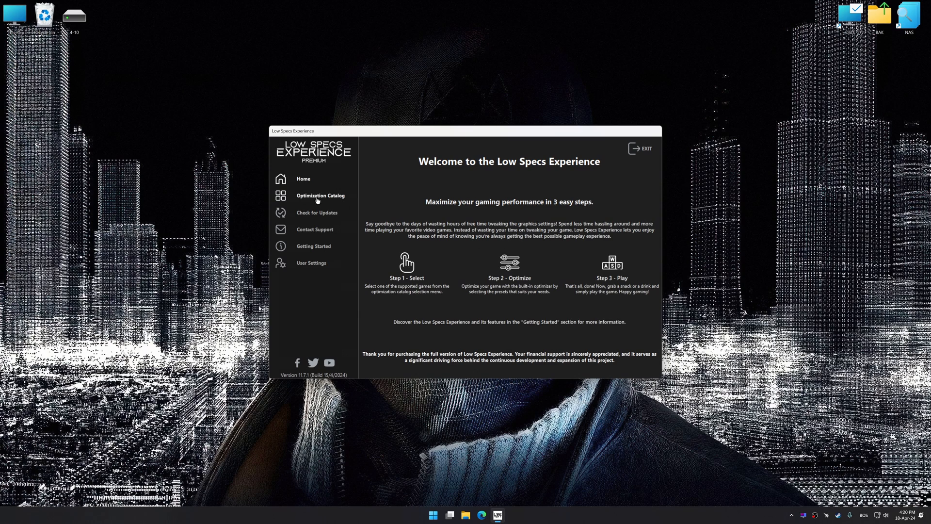
Pick Watch Dogs (Steam) in the Optimization Catalog and load its optimization package
left_click(321, 195)
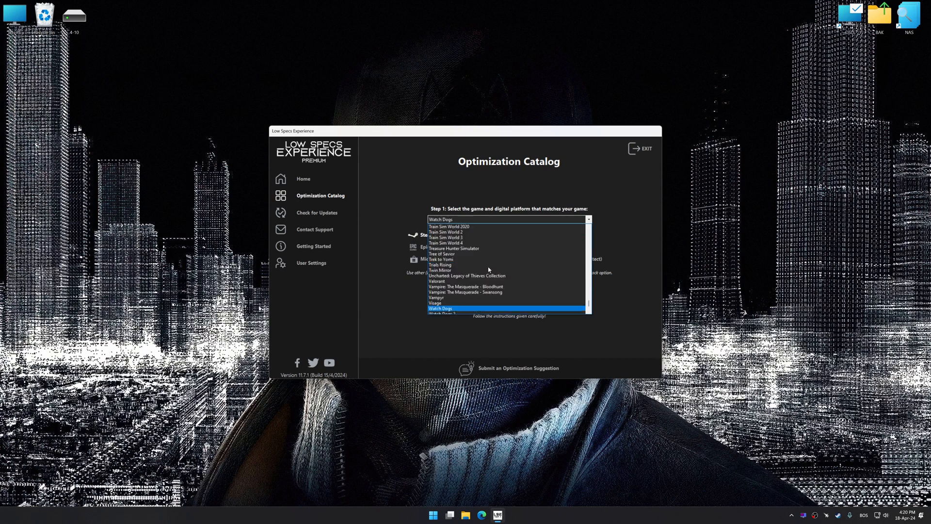
left_click(441, 309)
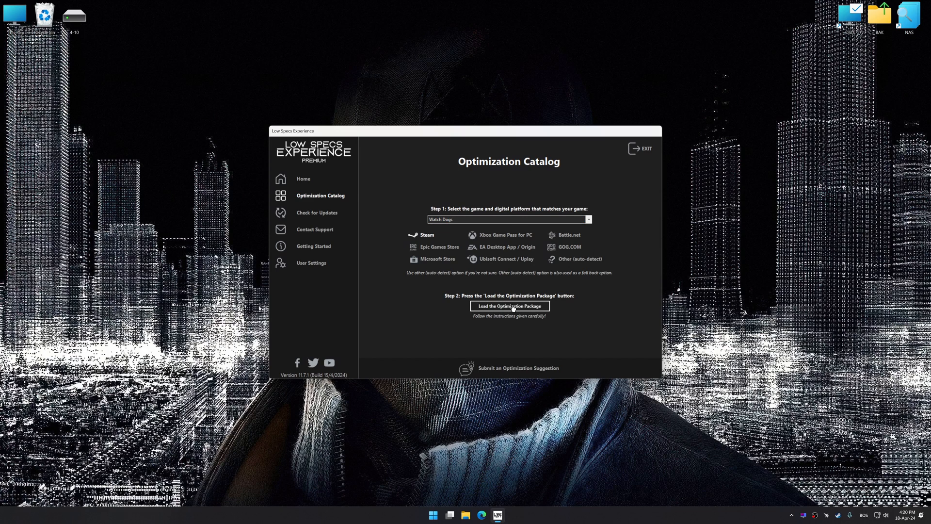
left_click(509, 306)
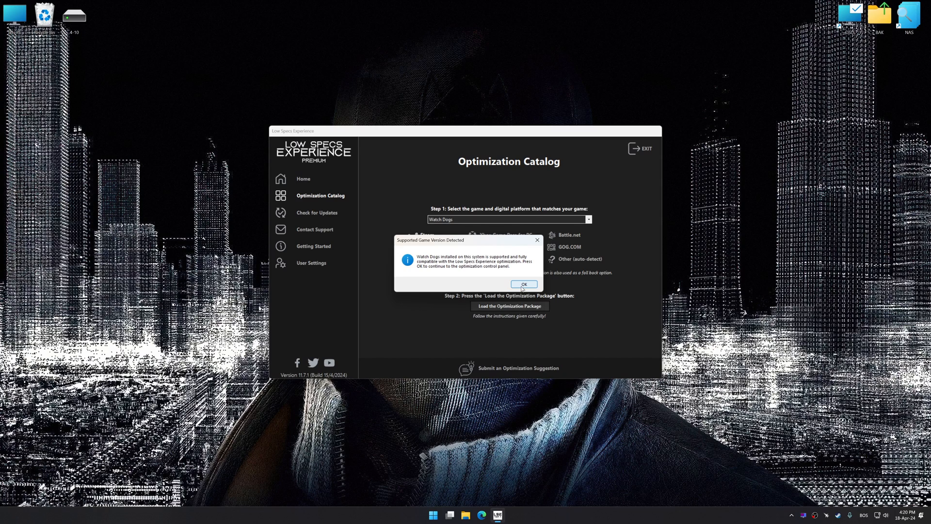
Choose Optimized Settings with the Balanced preset and 3840 x 2160 in-game resolution
left_click(523, 283)
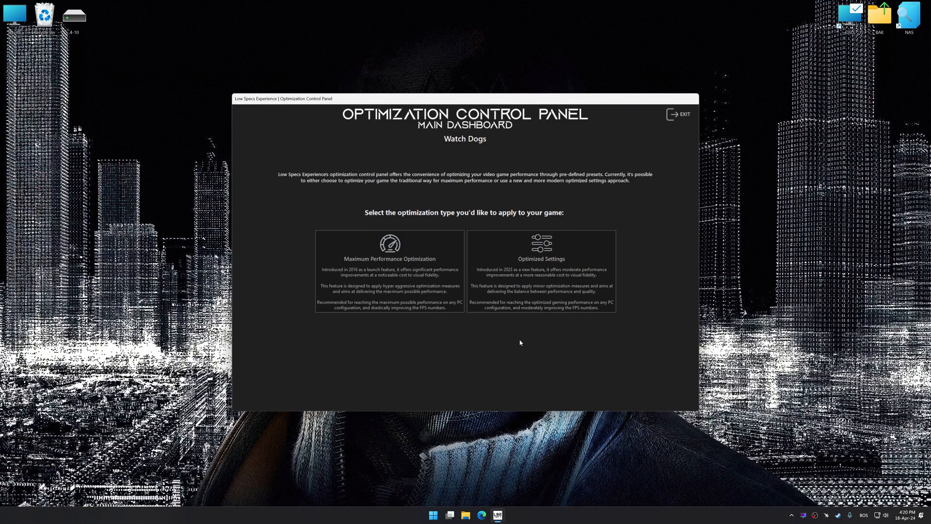
mouse_move(534, 316)
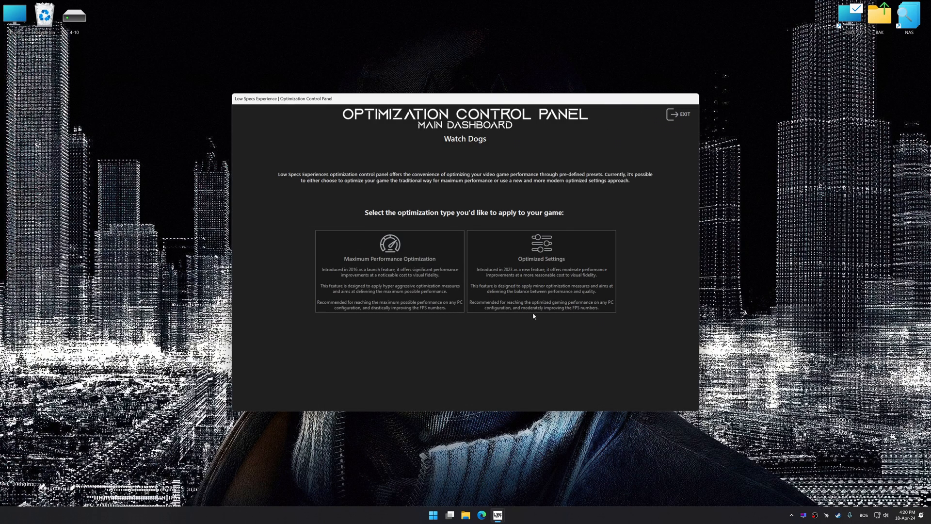
left_click(540, 267)
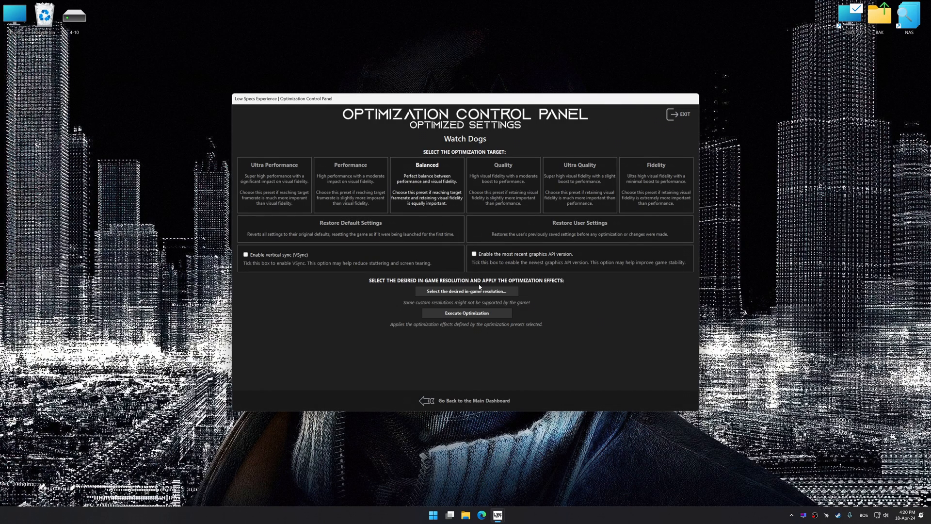
left_click(465, 291)
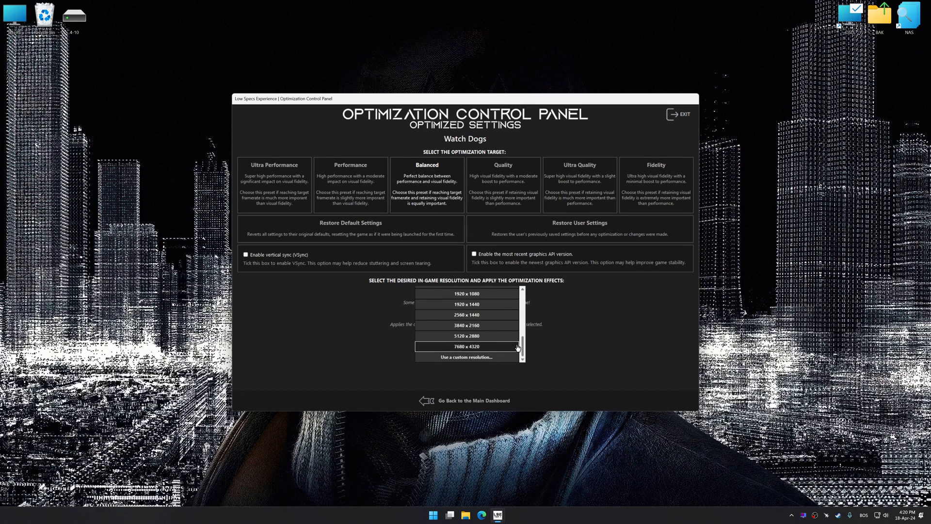
left_click(466, 325)
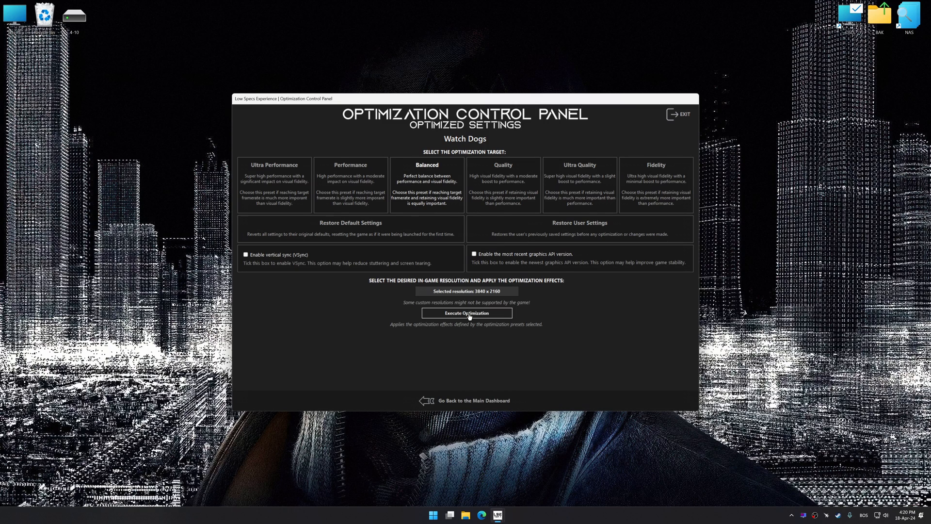
Execute the Watch Dogs optimization, then confirm restoring the backed-up user settings
left_click(466, 313)
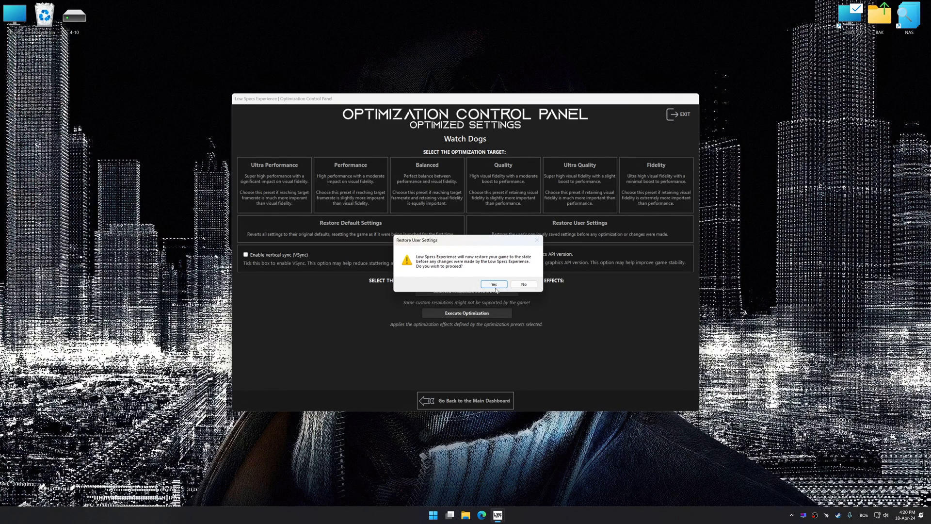
left_click(493, 283)
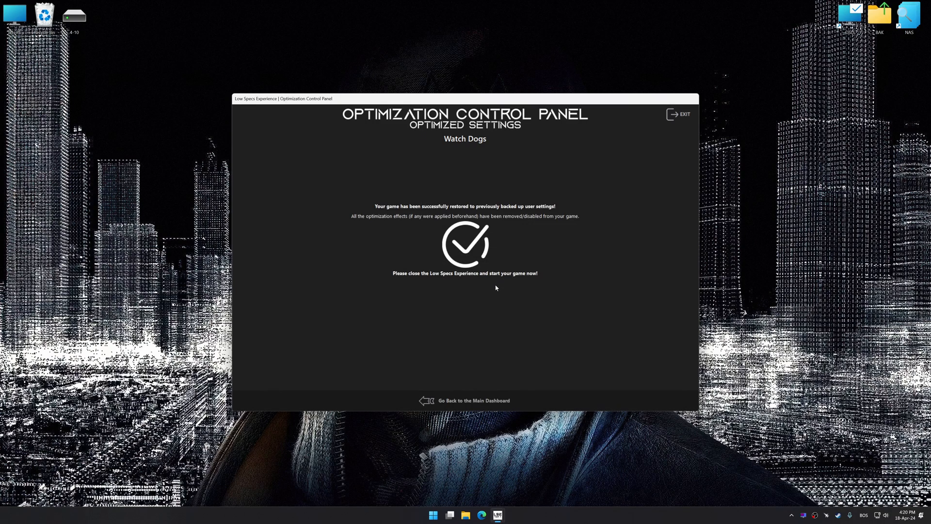